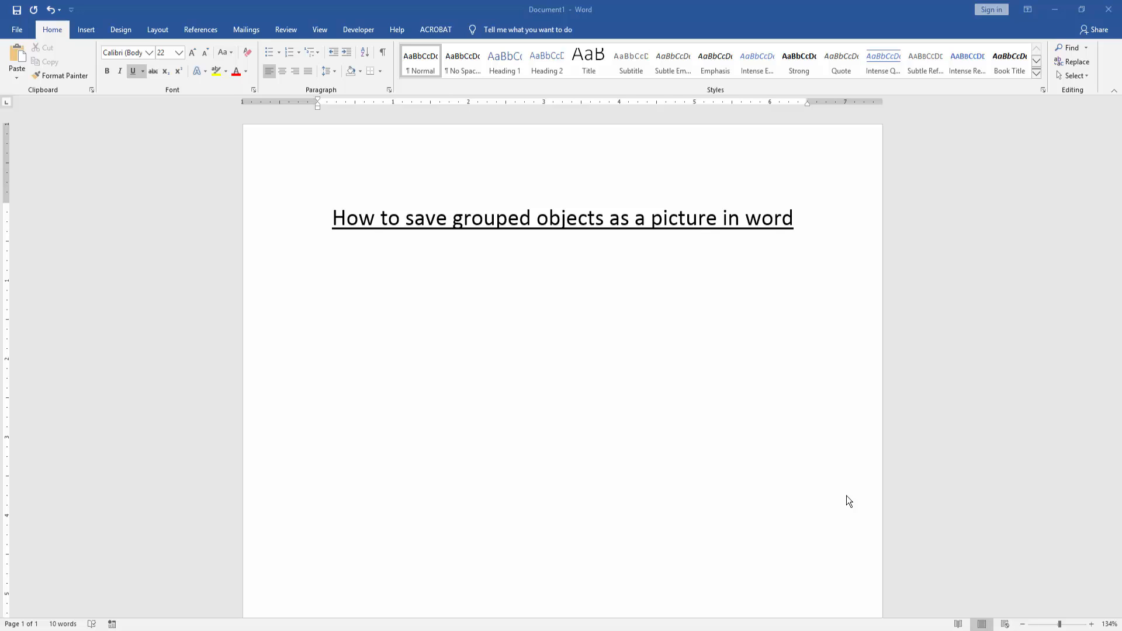
mouse_move(427, 321)
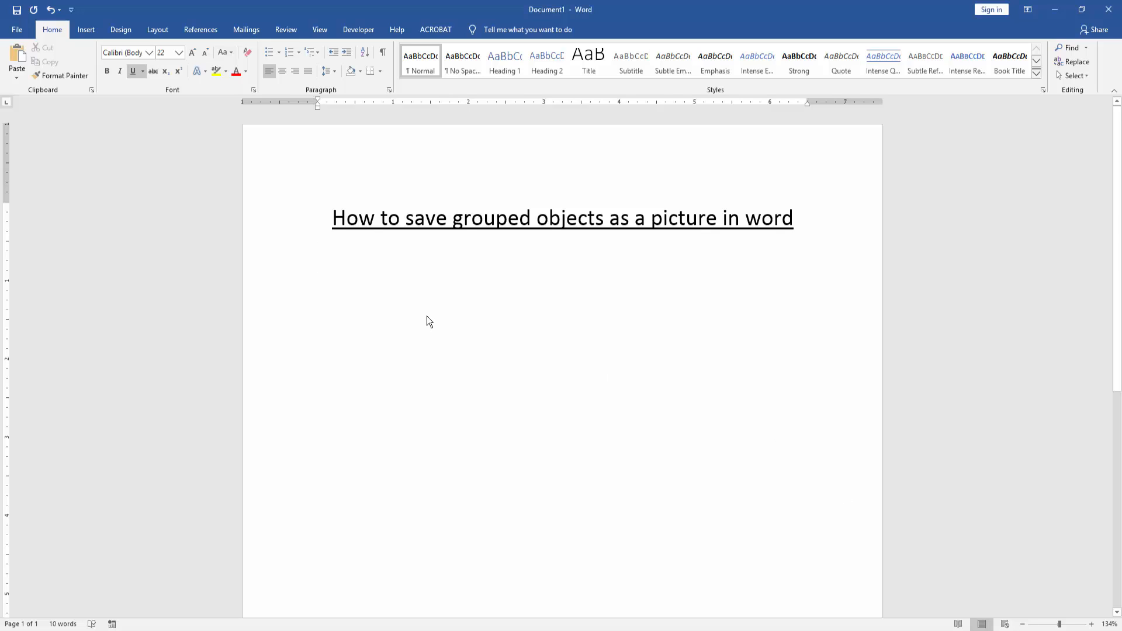
mouse_move(86, 29)
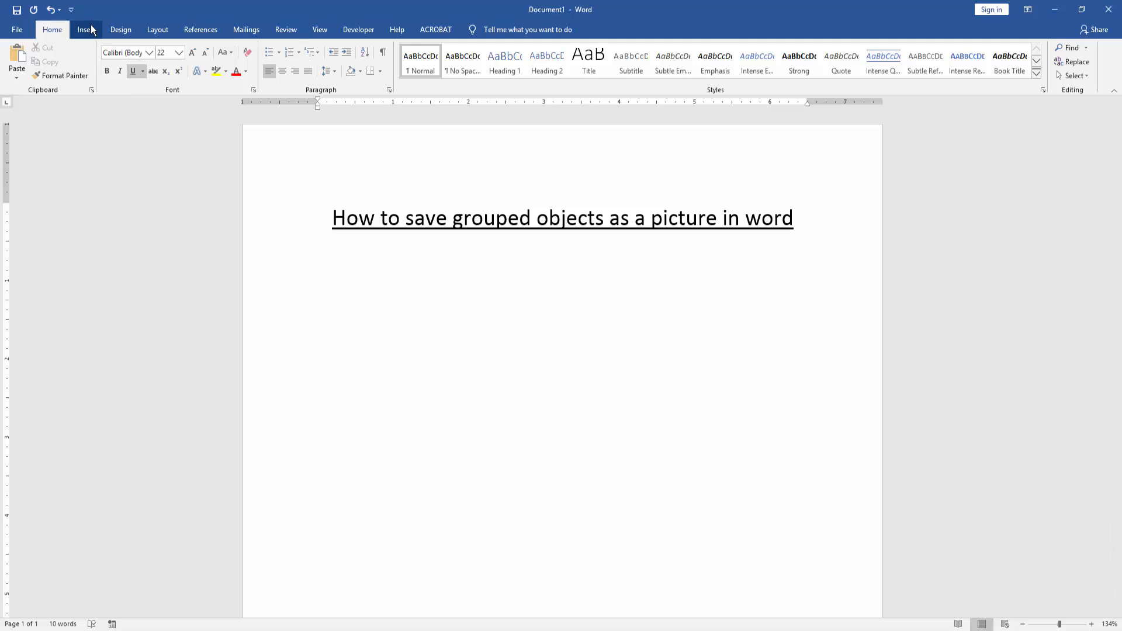
Draw a blue pentagon, then a blue right-pointing arrow beside it, from the Shapes gallery
left_click(86, 29)
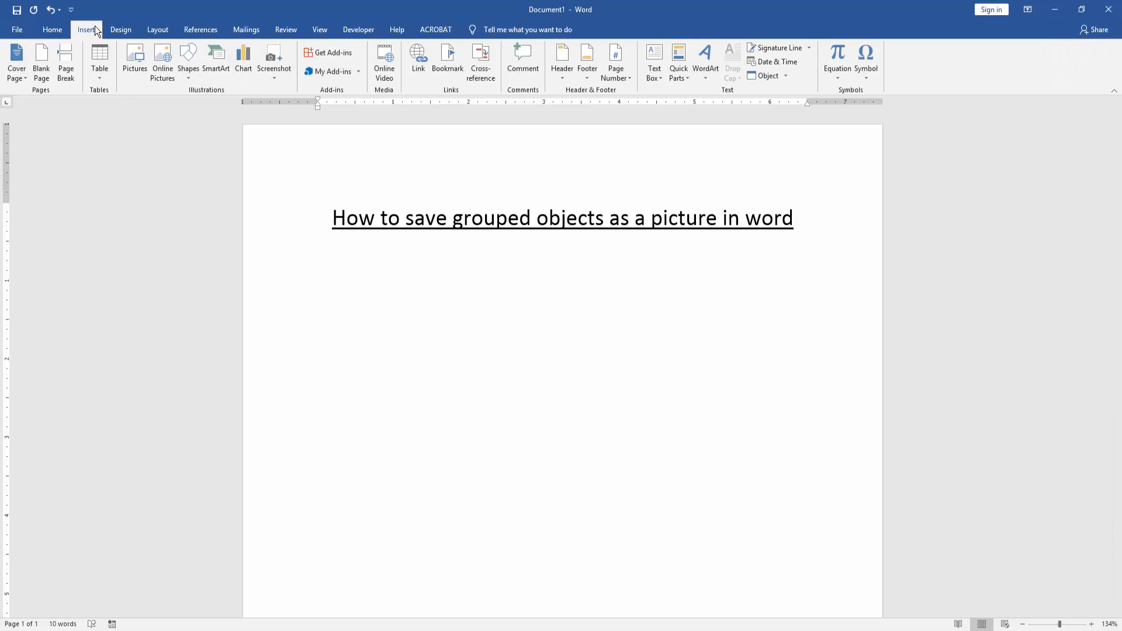
left_click(188, 61)
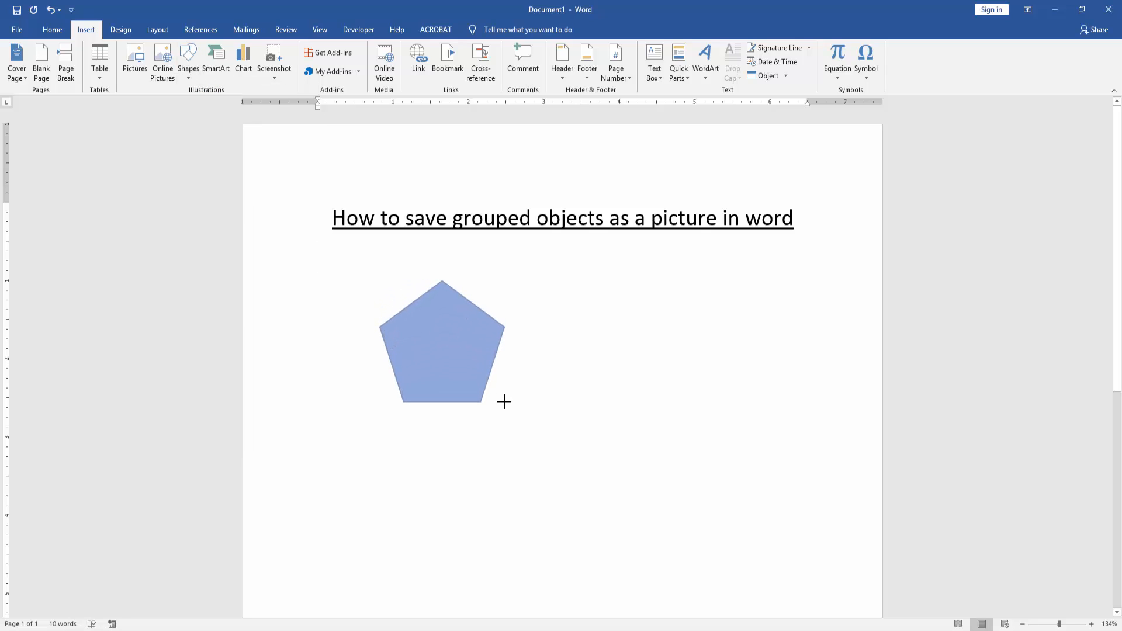
left_click(442, 342)
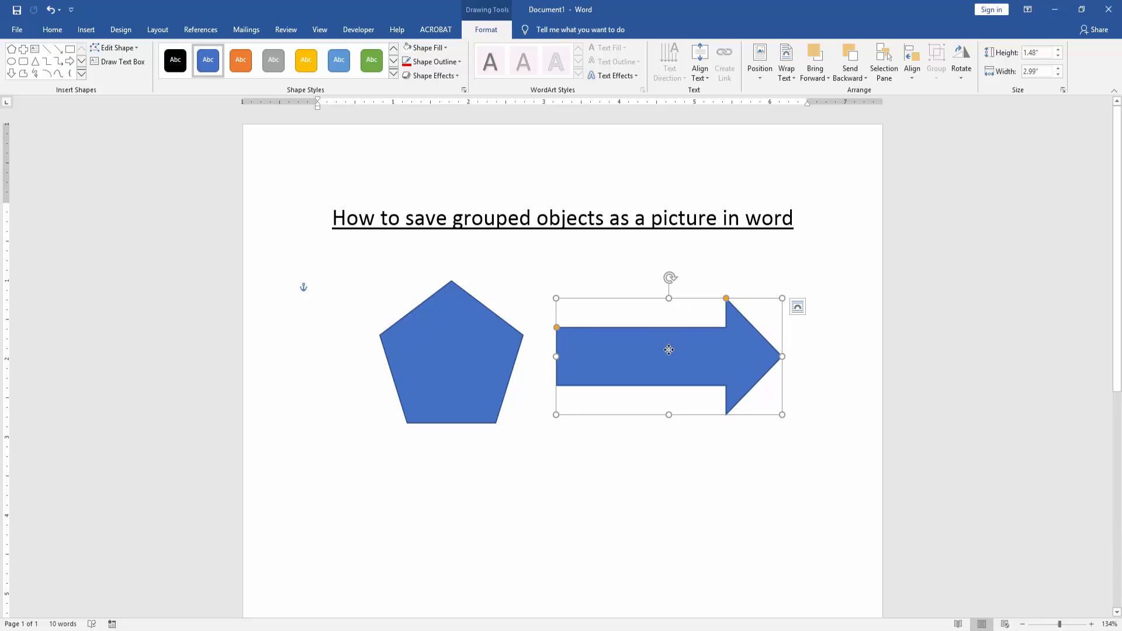
mouse_move(474, 358)
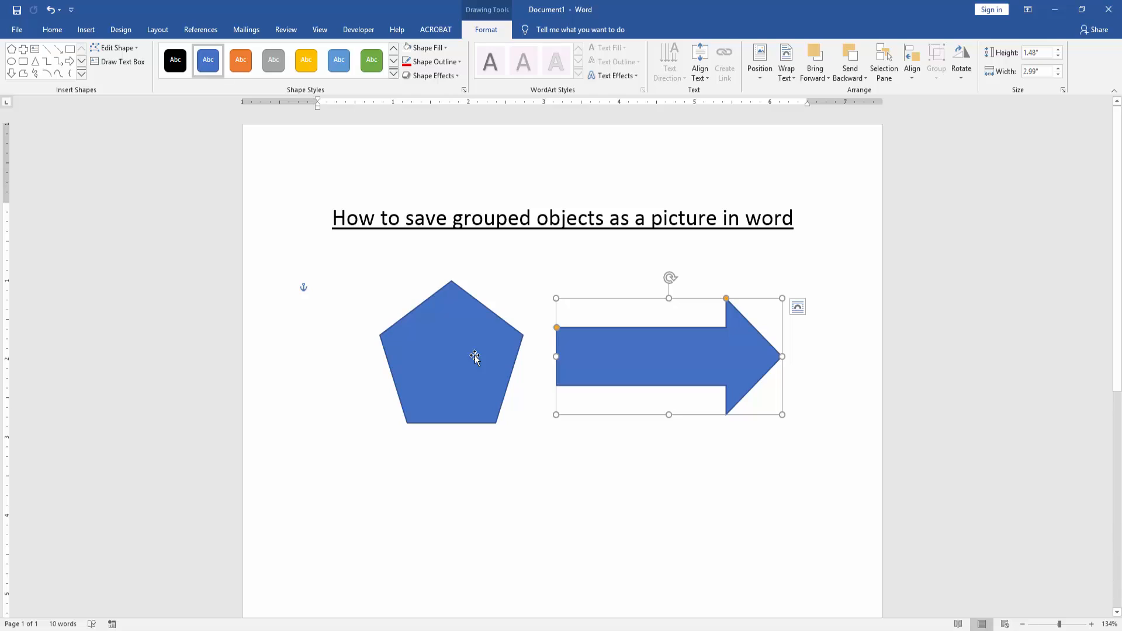
Select both the pentagon and arrow and group them from the Format tab
left_click(450, 351)
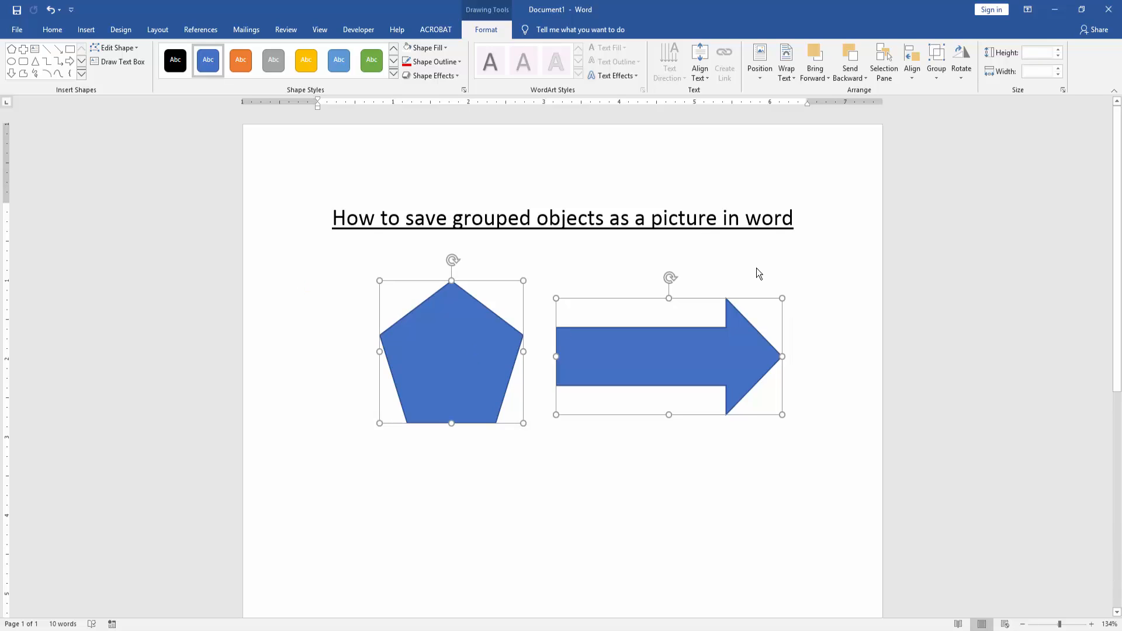
left_click(936, 60)
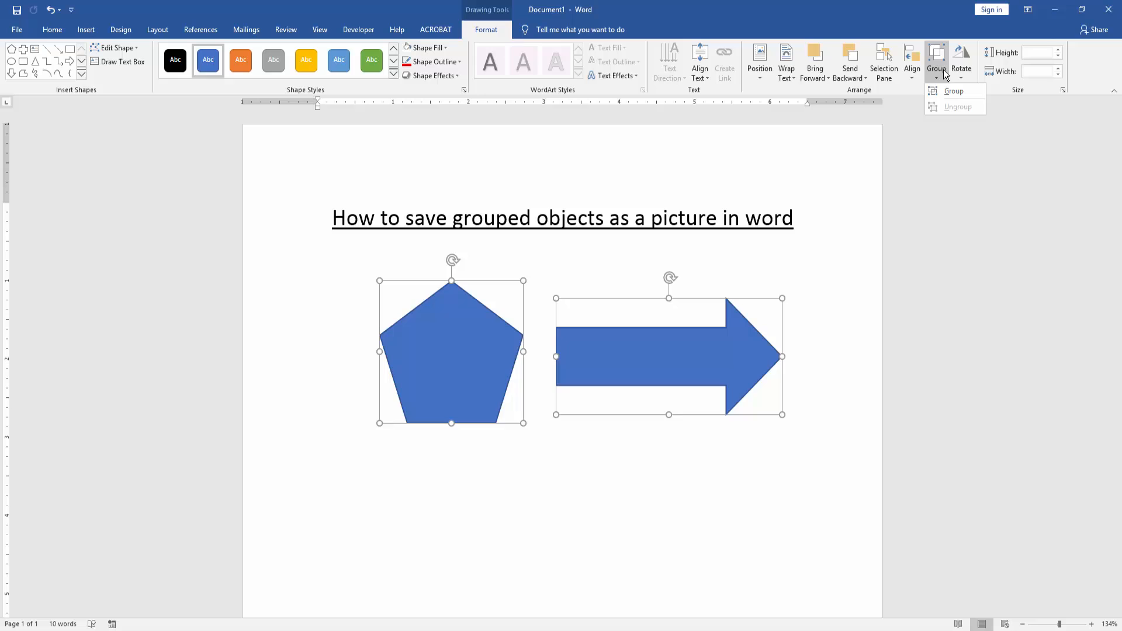
left_click(953, 91)
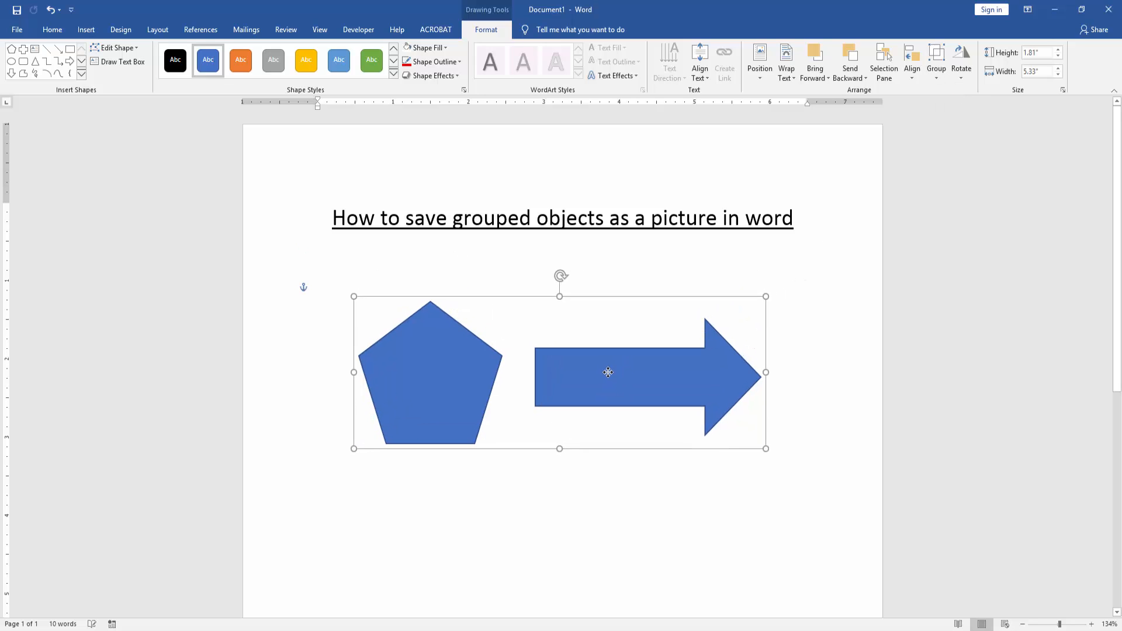
mouse_move(790, 331)
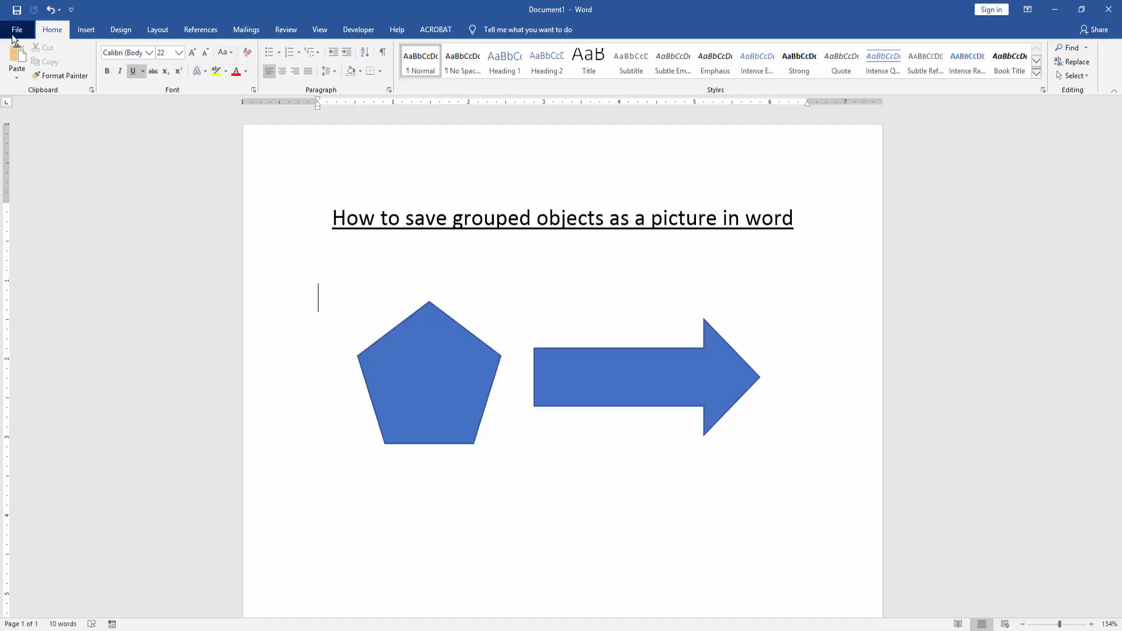
Create a new blank document from File > New
left_click(16, 29)
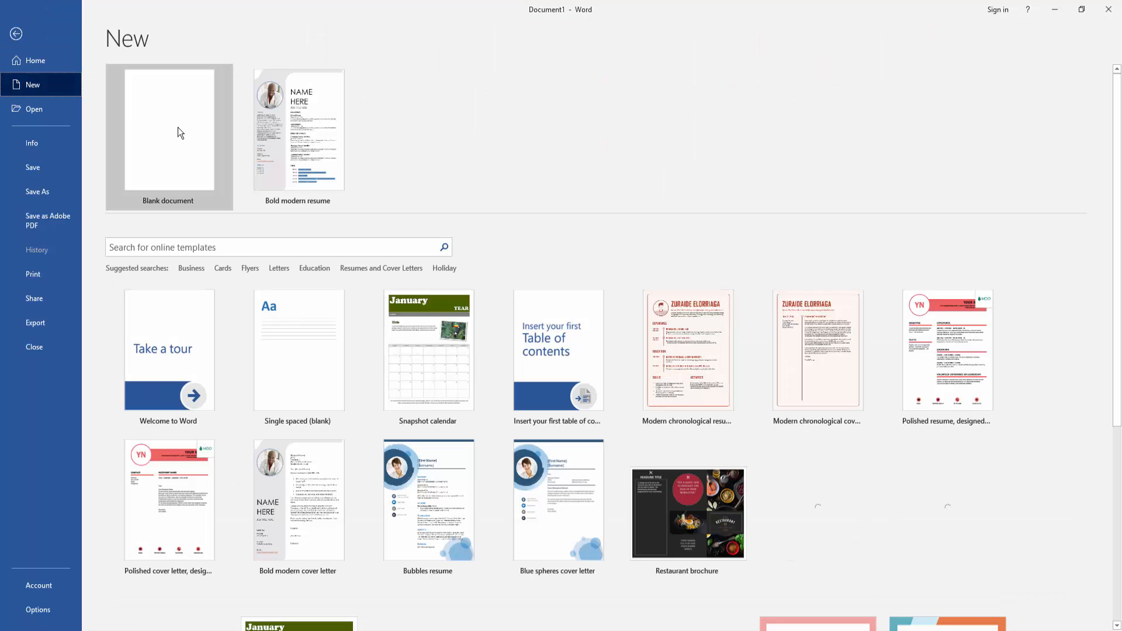
left_click(168, 132)
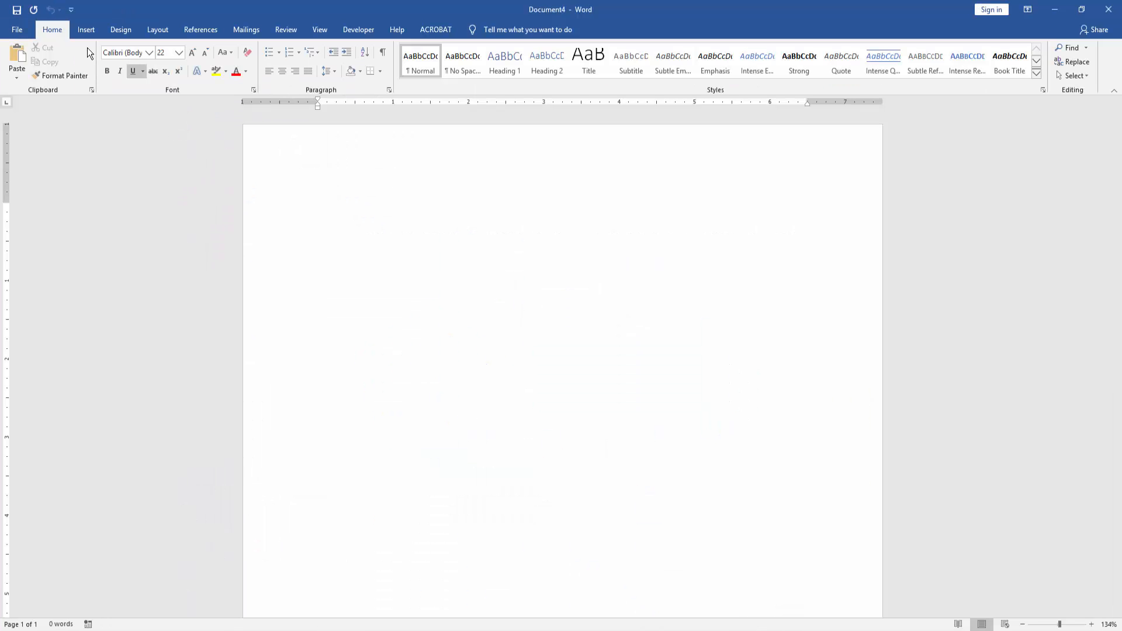
left_click(85, 30)
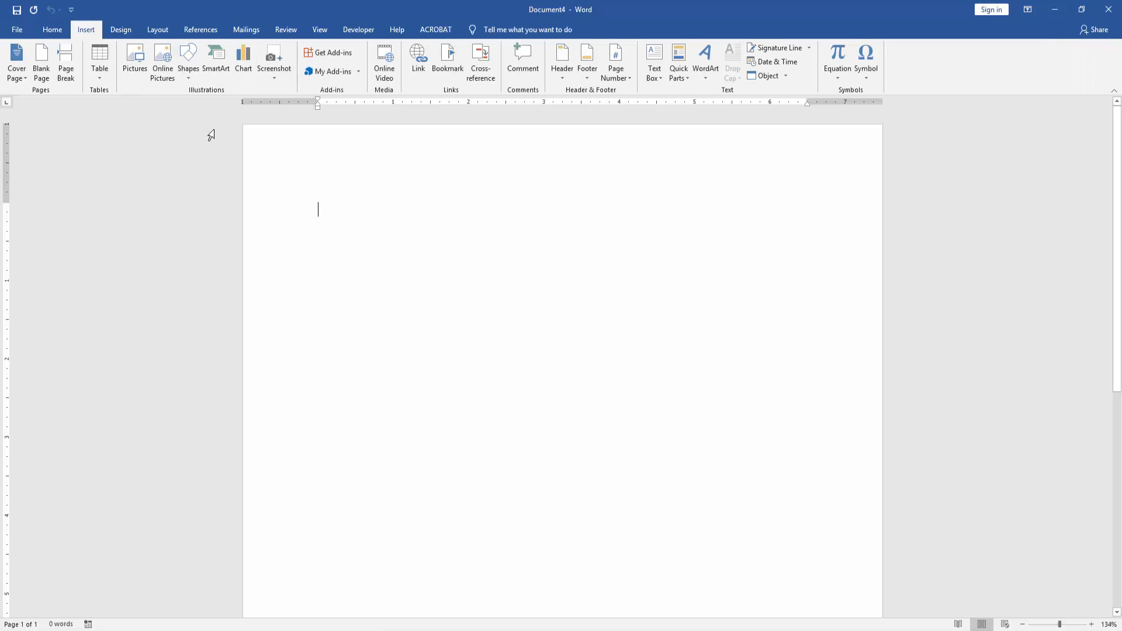
Insert a screen clipping of the grouped pentagon and arrow as a picture
left_click(273, 59)
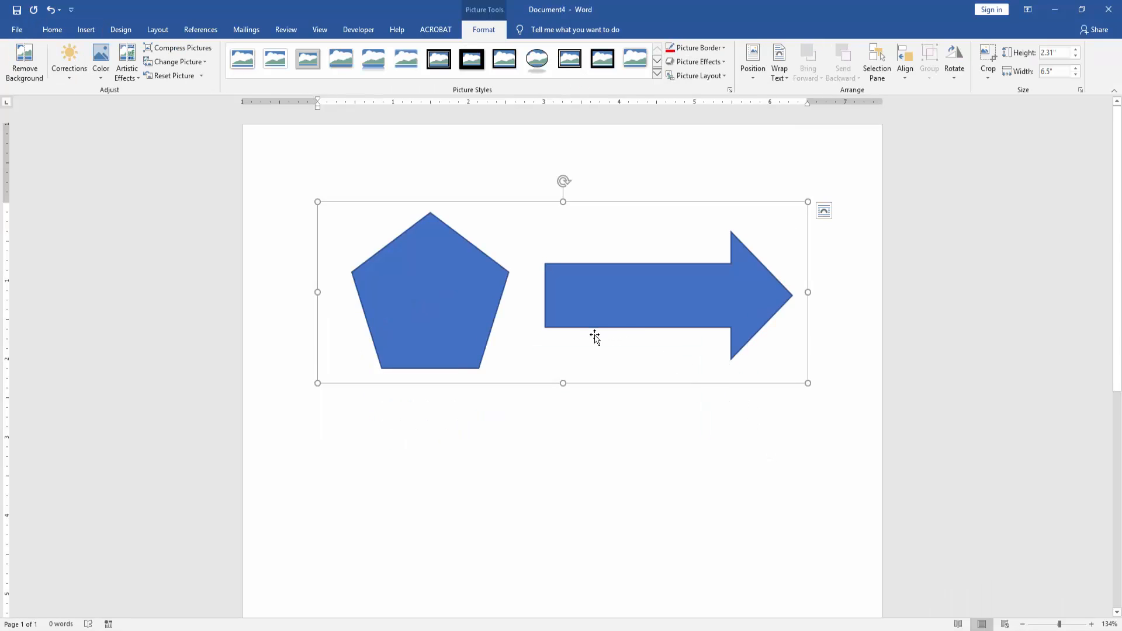
mouse_move(568, 313)
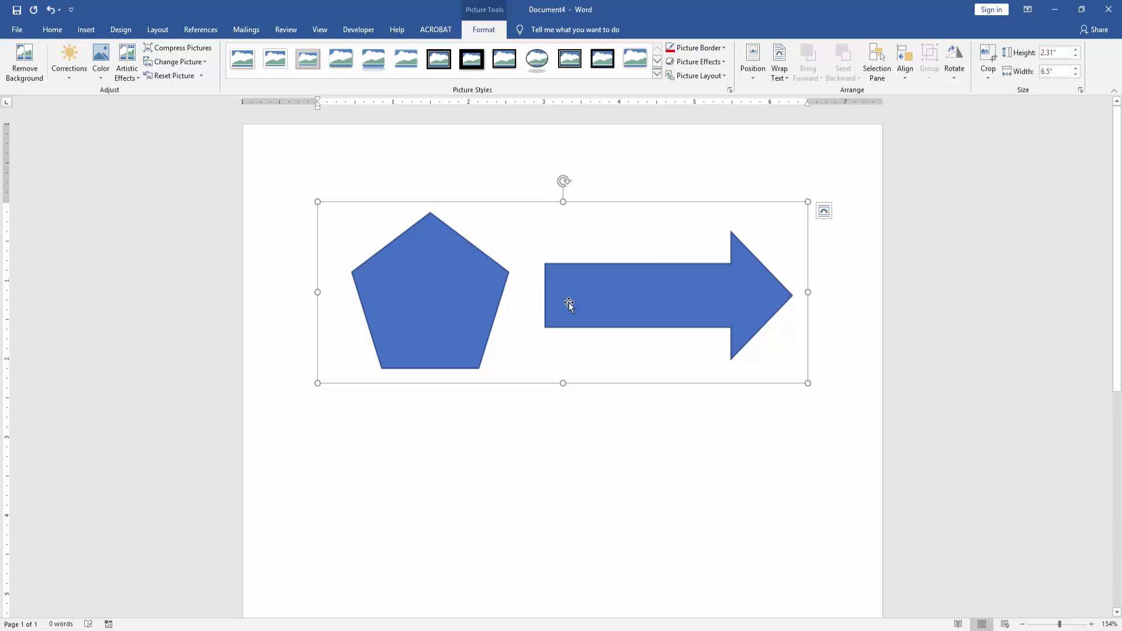
mouse_move(568, 299)
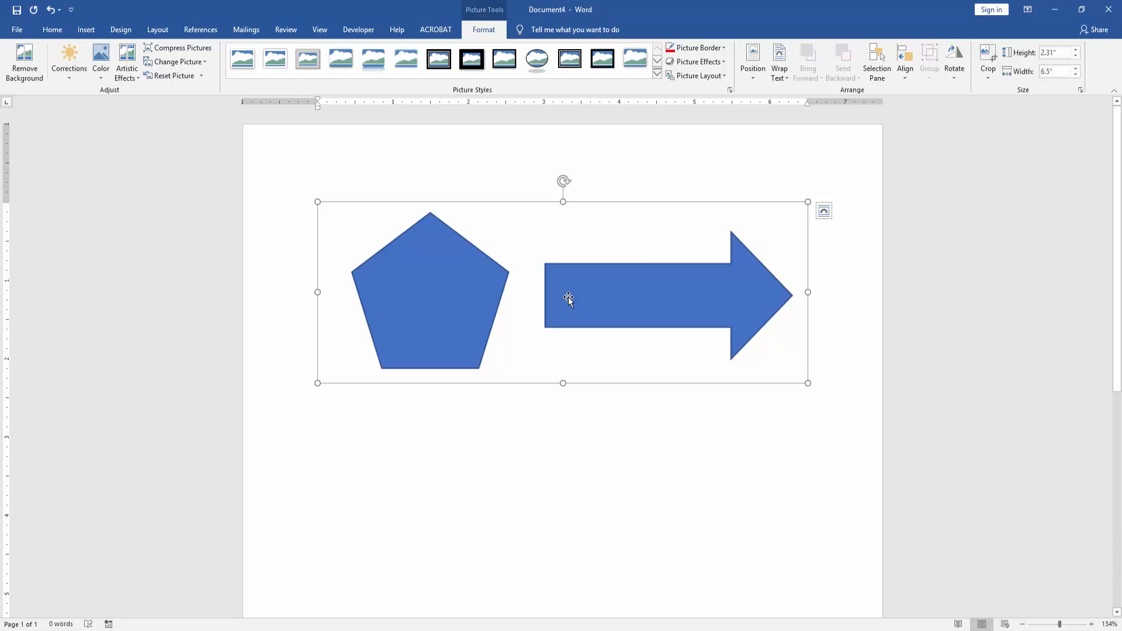